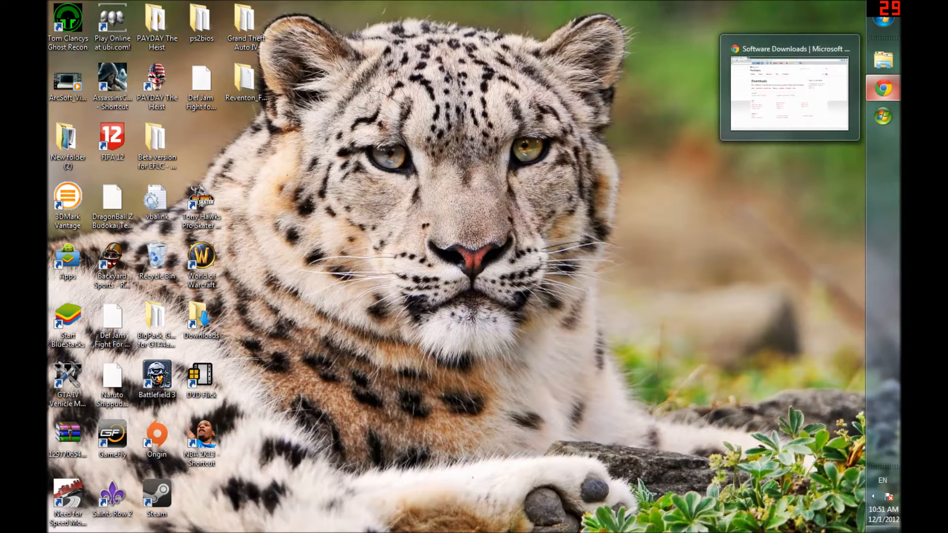
Step: View the Xbox 360 Wireless Controller for Windows download page in Chrome, then minimize the browser
{"action": "left_click", "coordinate": [790, 94]}
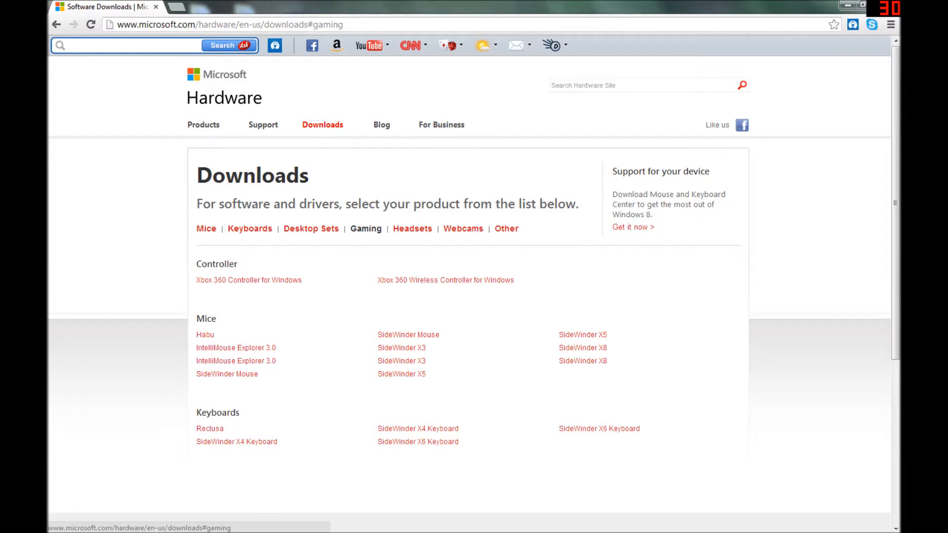
{"action": "mouse_move", "coordinate": [445, 280]}
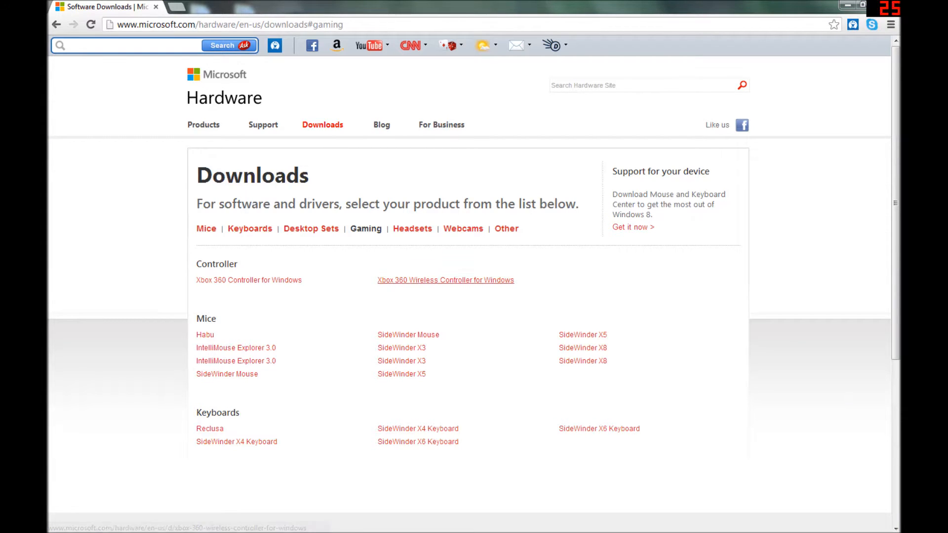
{"action": "left_click", "coordinate": [445, 280]}
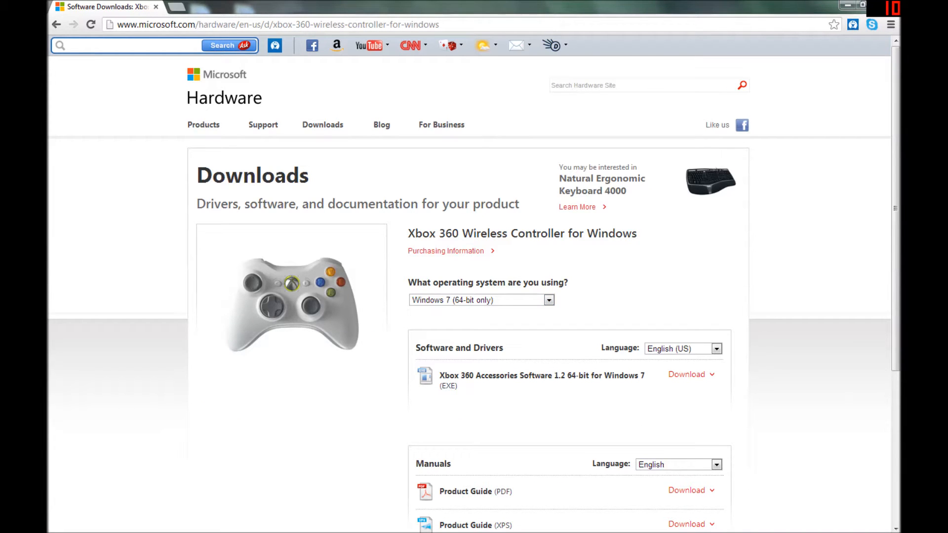
{"action": "left_click", "coordinate": [686, 374]}
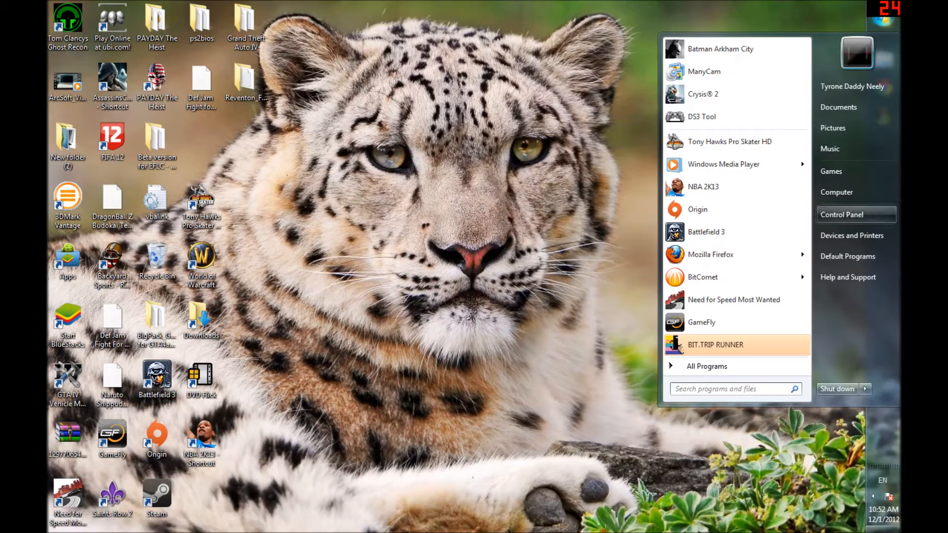
Step: Go to Control Panel > Hardware and Sound > Devices and Printers, where the Xbox 360 Controller is listed
{"action": "left_click", "coordinate": [841, 214]}
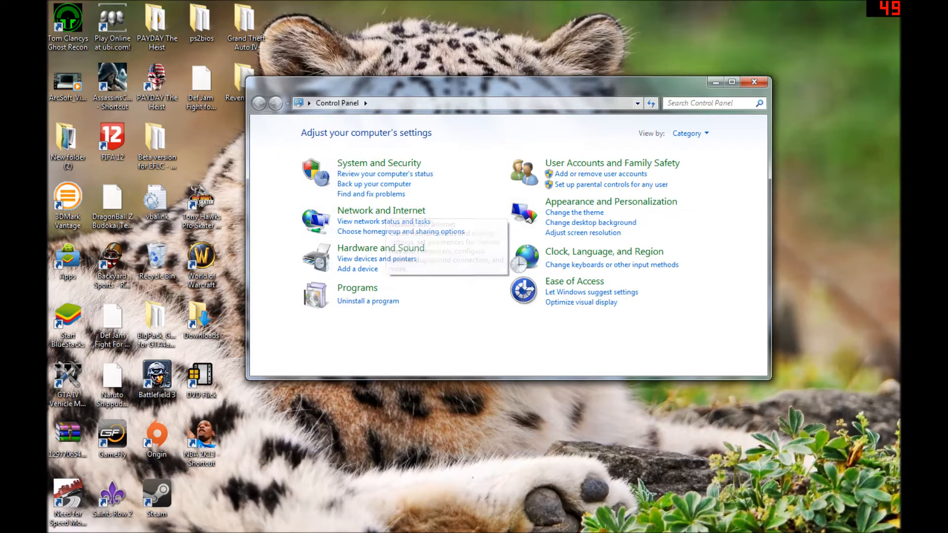
{"action": "left_click", "coordinate": [733, 82]}
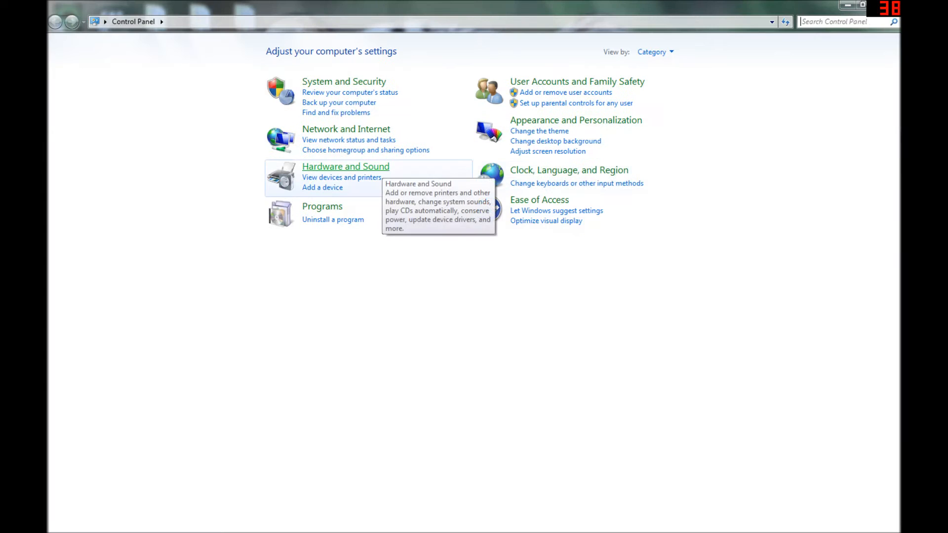
{"action": "left_click", "coordinate": [345, 167]}
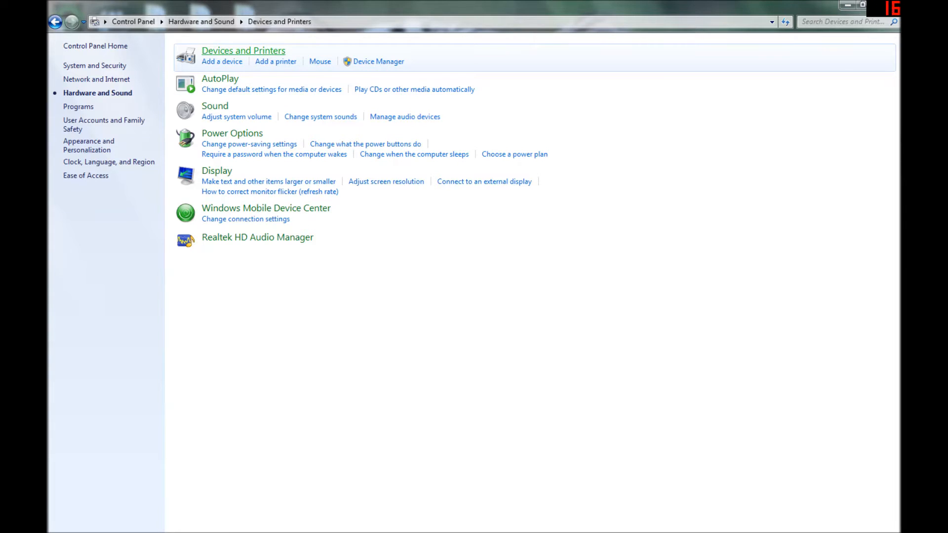
{"action": "left_click", "coordinate": [243, 50]}
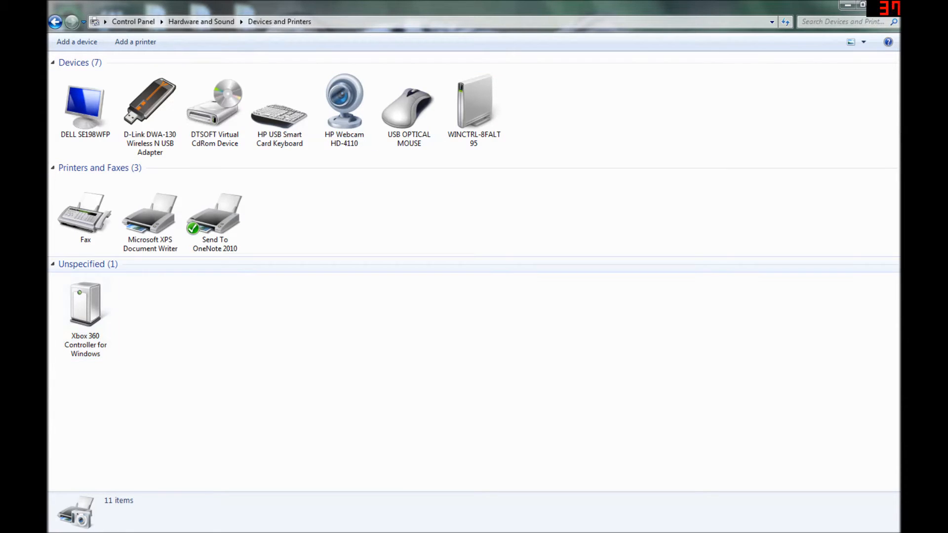
Step: From the Xbox 360 Controller's properties Driver tab, launch Update Driver Software
{"action": "left_click", "coordinate": [85, 305]}
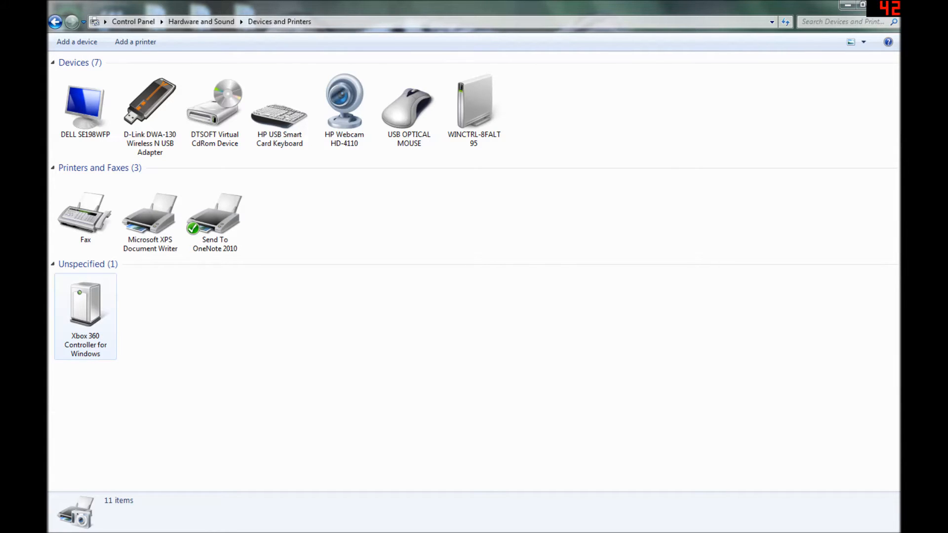
{"action": "double_click", "coordinate": [86, 301]}
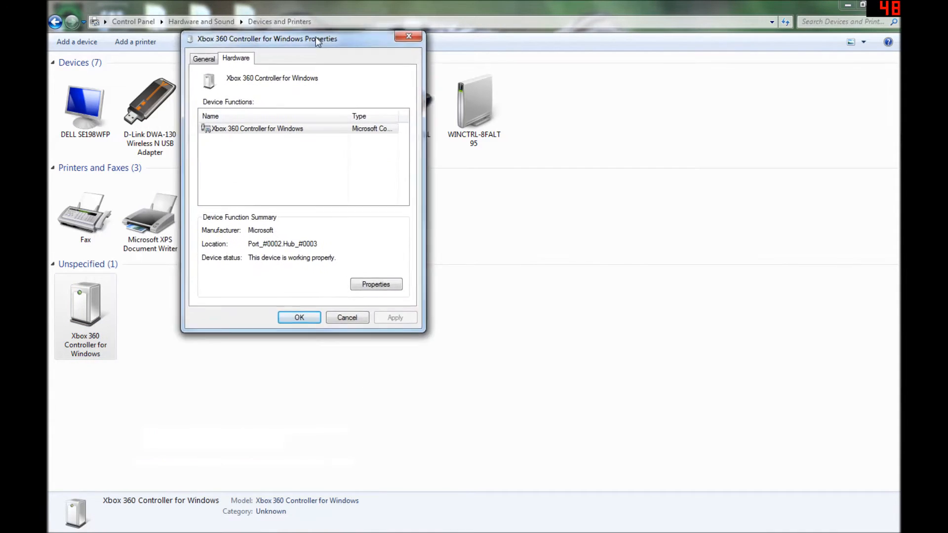
{"action": "left_click", "coordinate": [375, 285]}
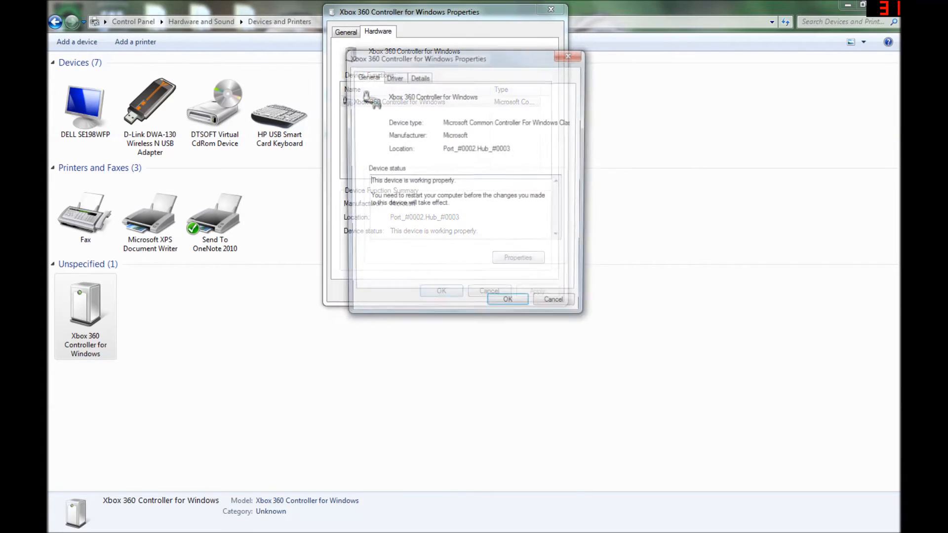
{"action": "left_click", "coordinate": [393, 76]}
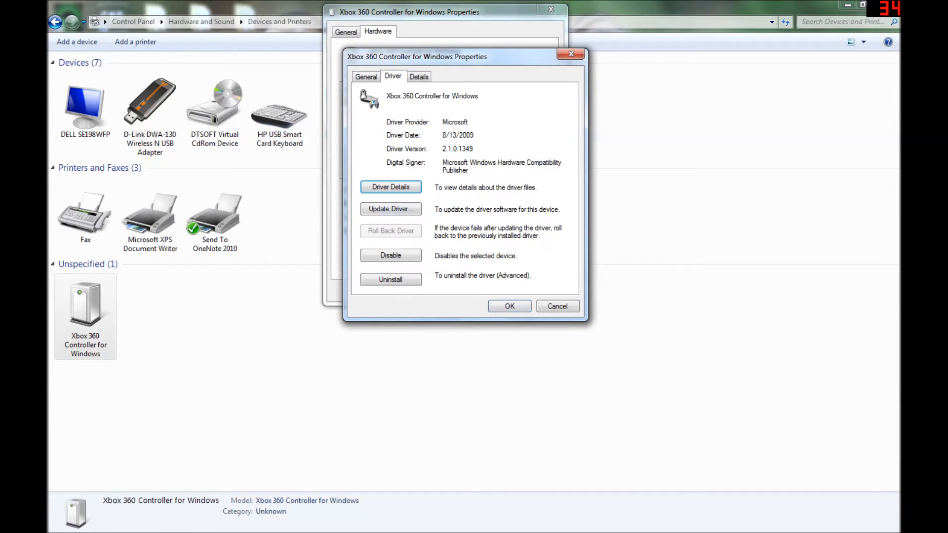
{"action": "left_click", "coordinate": [391, 208]}
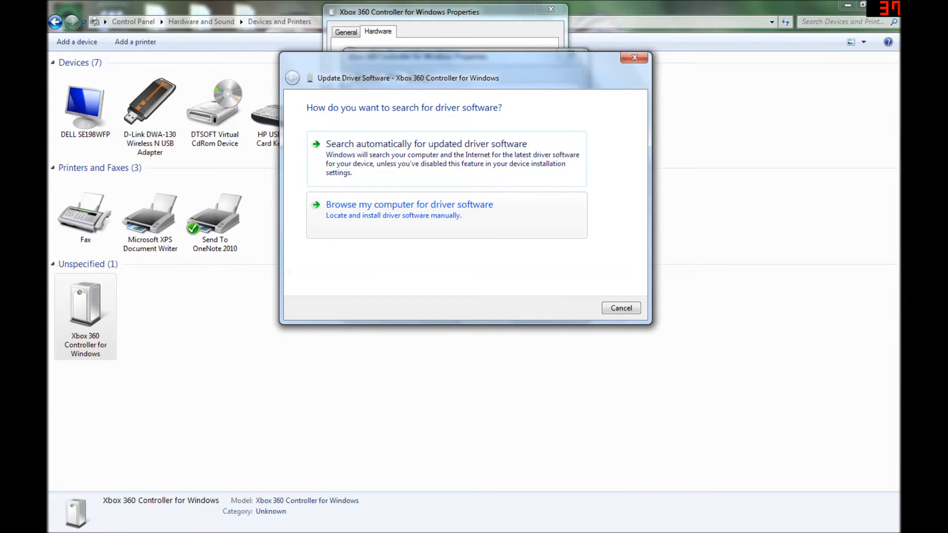
Step: Browse for driver software locally, pick the Xbox 360 Controller model from the list and proceed
{"action": "left_click", "coordinate": [409, 205]}
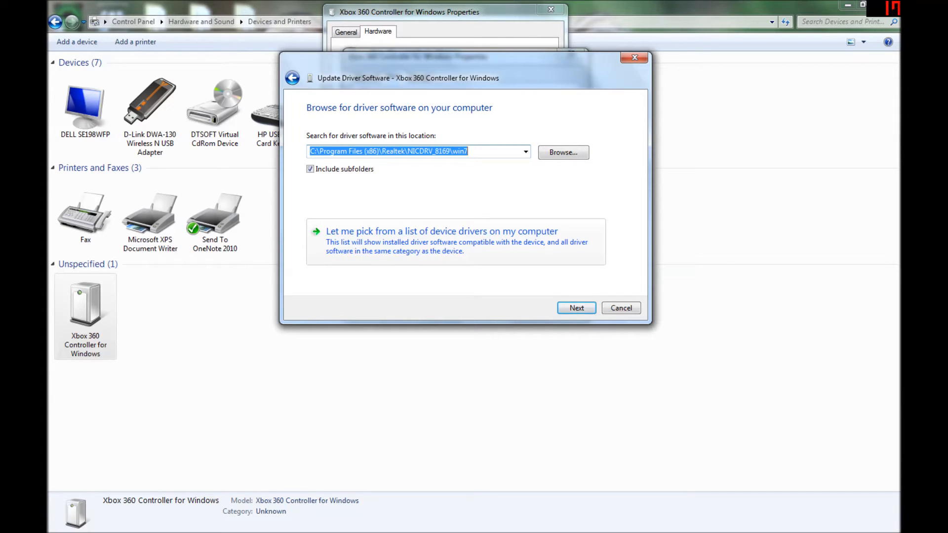
{"action": "left_click", "coordinate": [441, 231]}
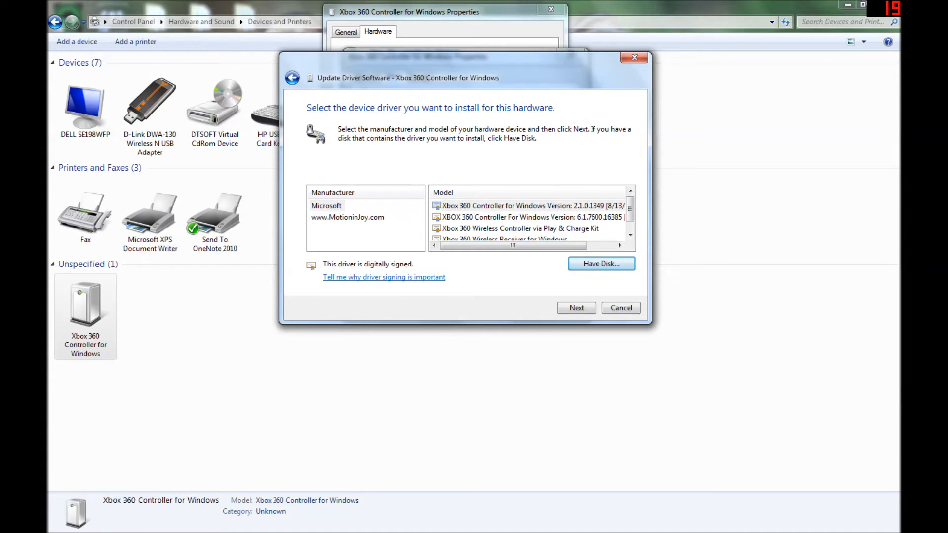
{"action": "left_click", "coordinate": [574, 308]}
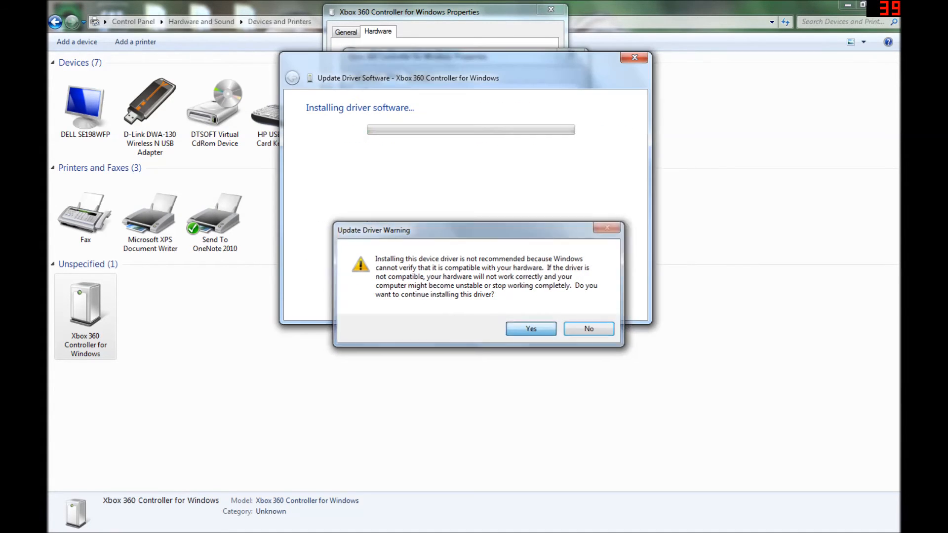
Step: Accept the compatibility warning, finish the driver install, decline the restart and close Devices and Printers
{"action": "left_click", "coordinate": [530, 328]}
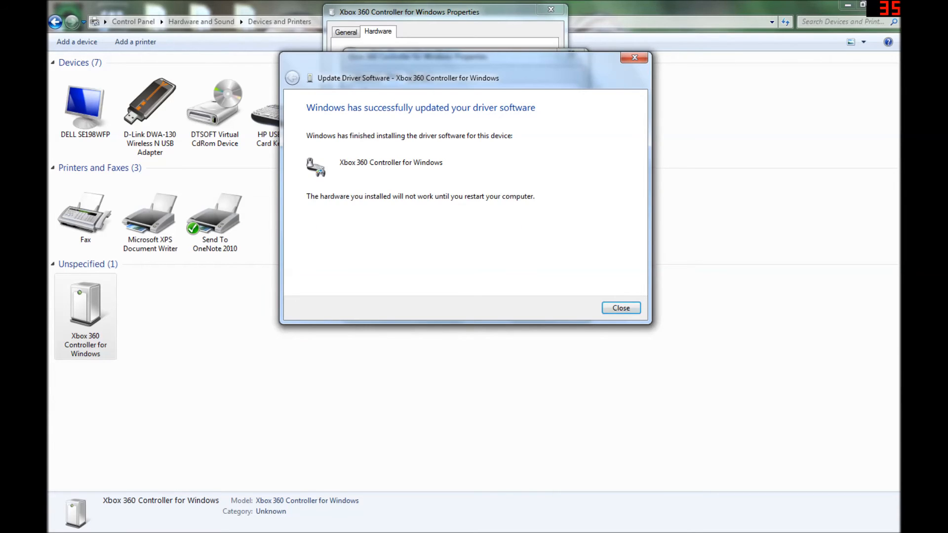
{"action": "left_click", "coordinate": [621, 308]}
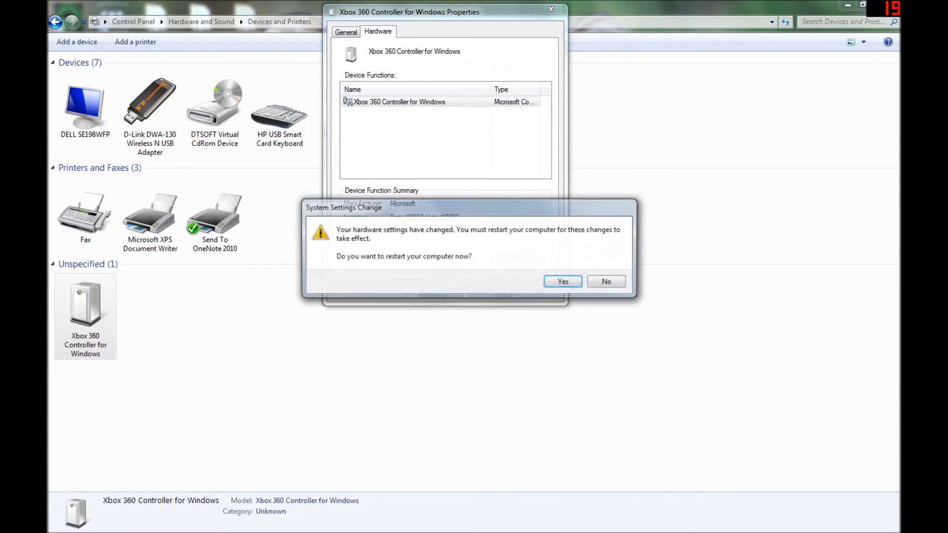
{"action": "left_click", "coordinate": [606, 281]}
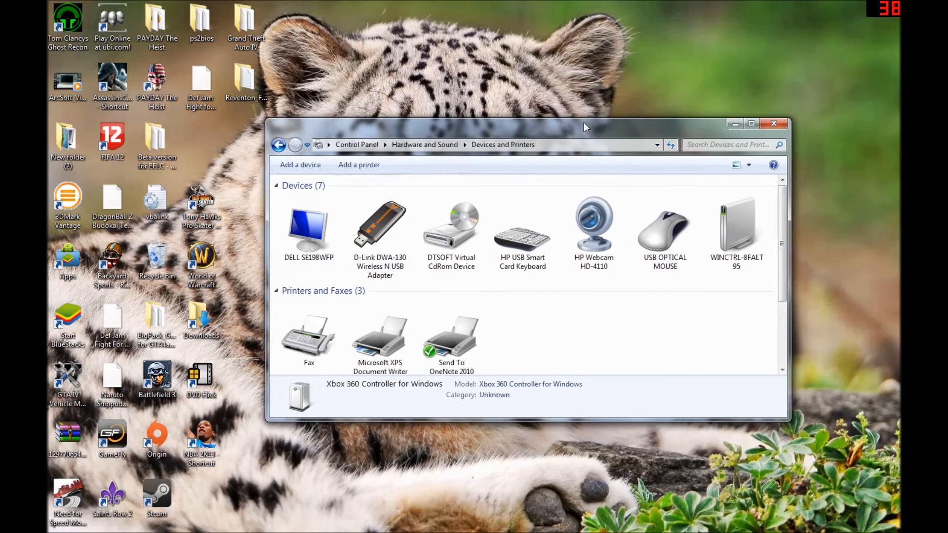
{"action": "left_click", "coordinate": [774, 124]}
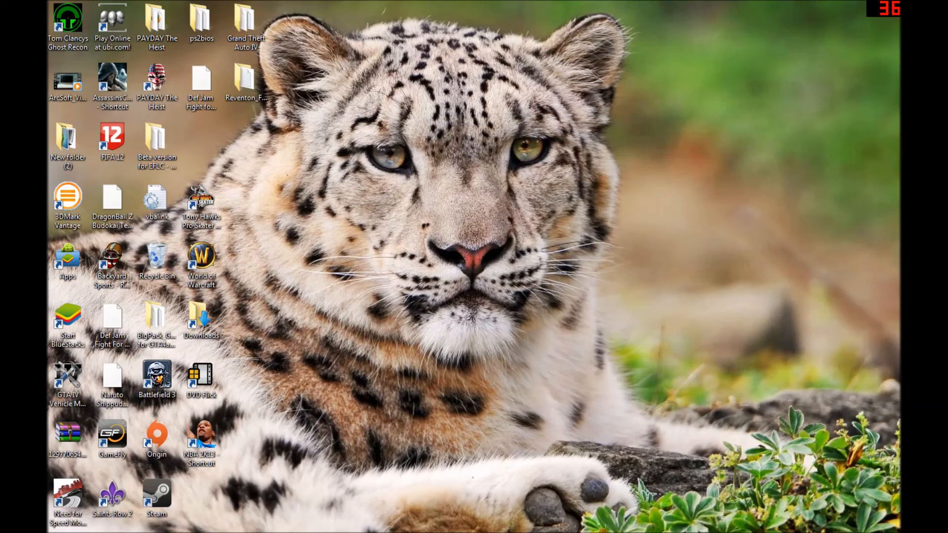